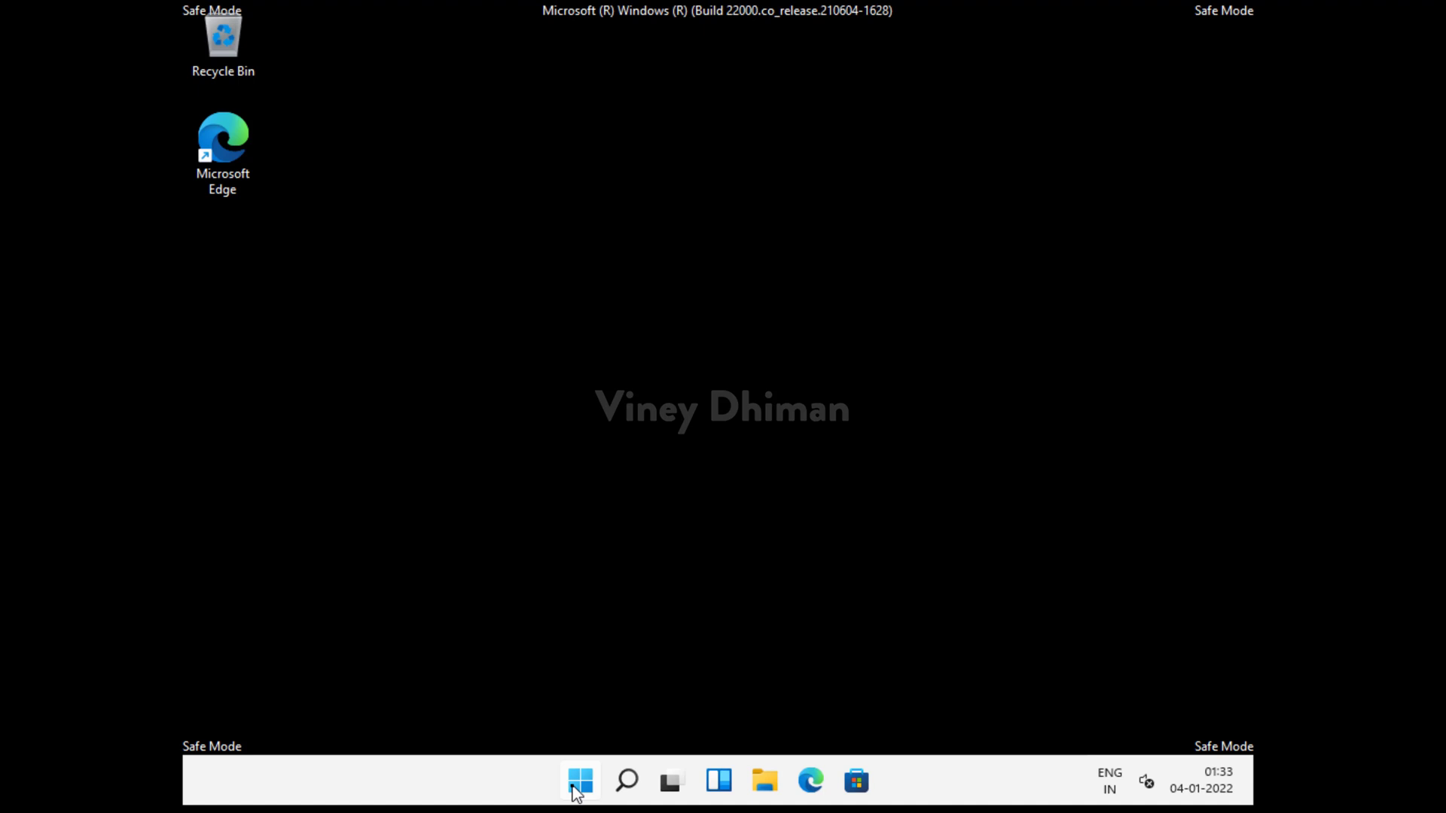
# Launch msconfig as a new task from Task Manager's Run new task dialog.
pyautogui.click(579, 780)
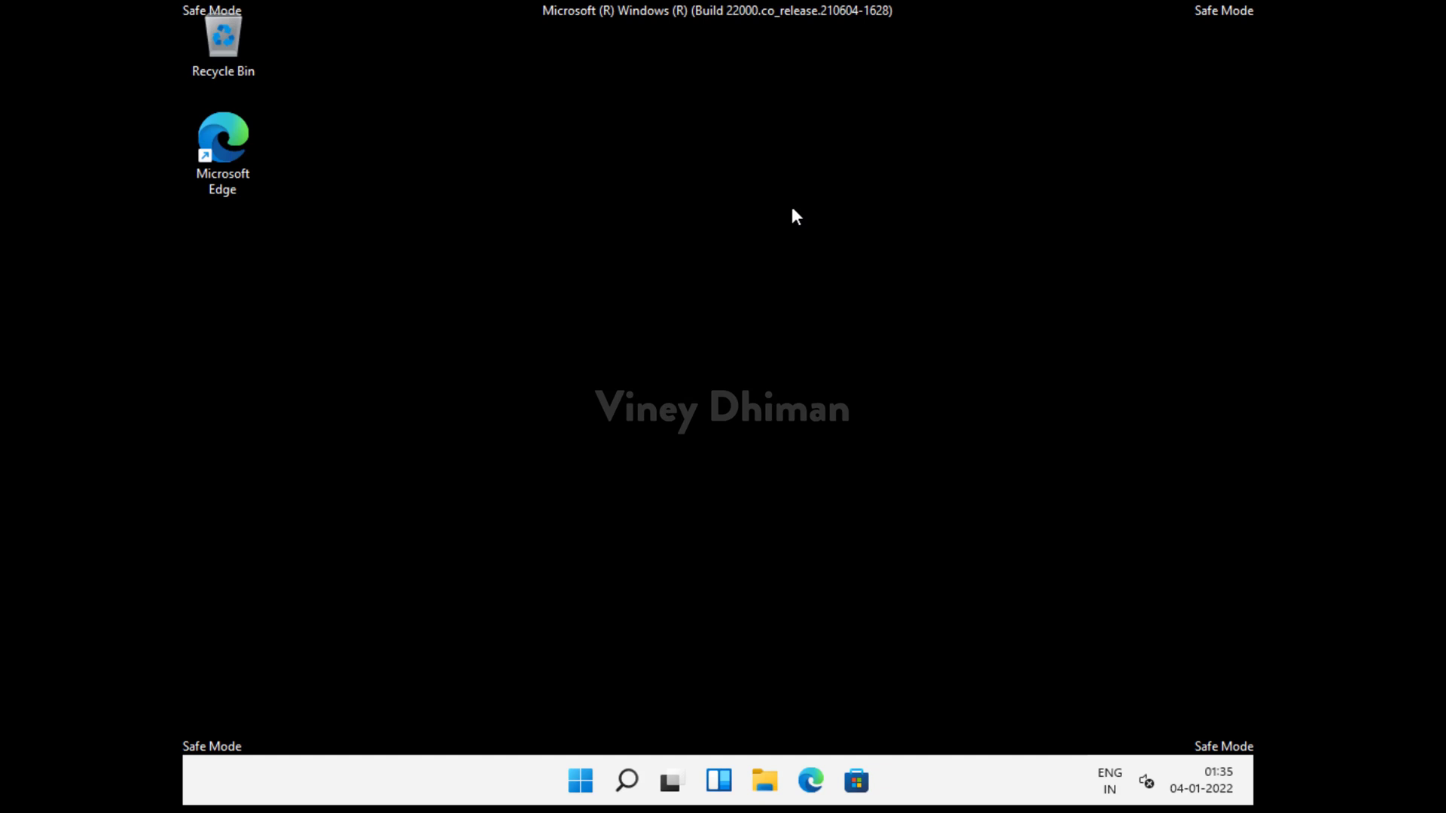
pyautogui.moveTo(600, 683)
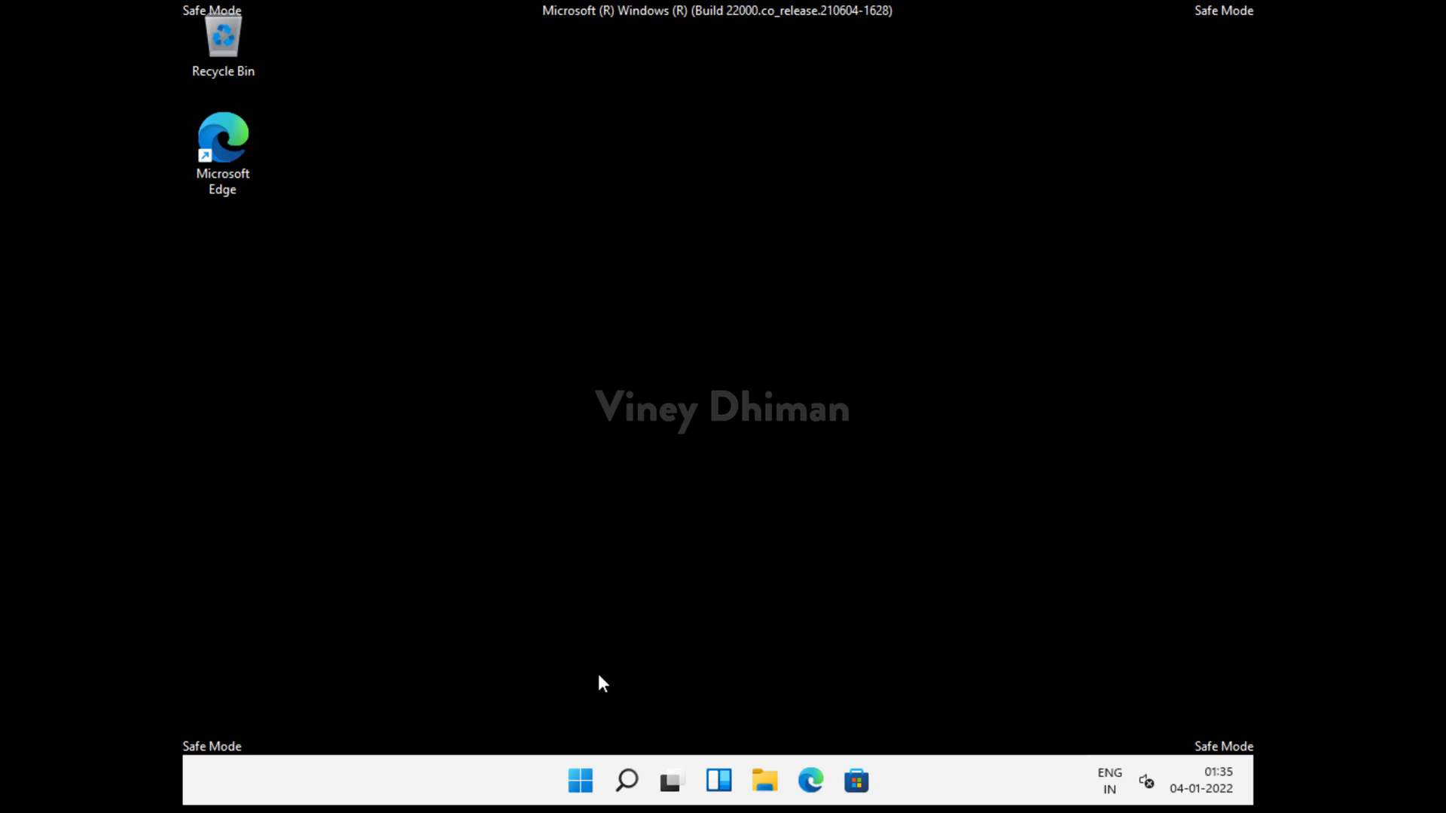
pyautogui.moveTo(580, 780)
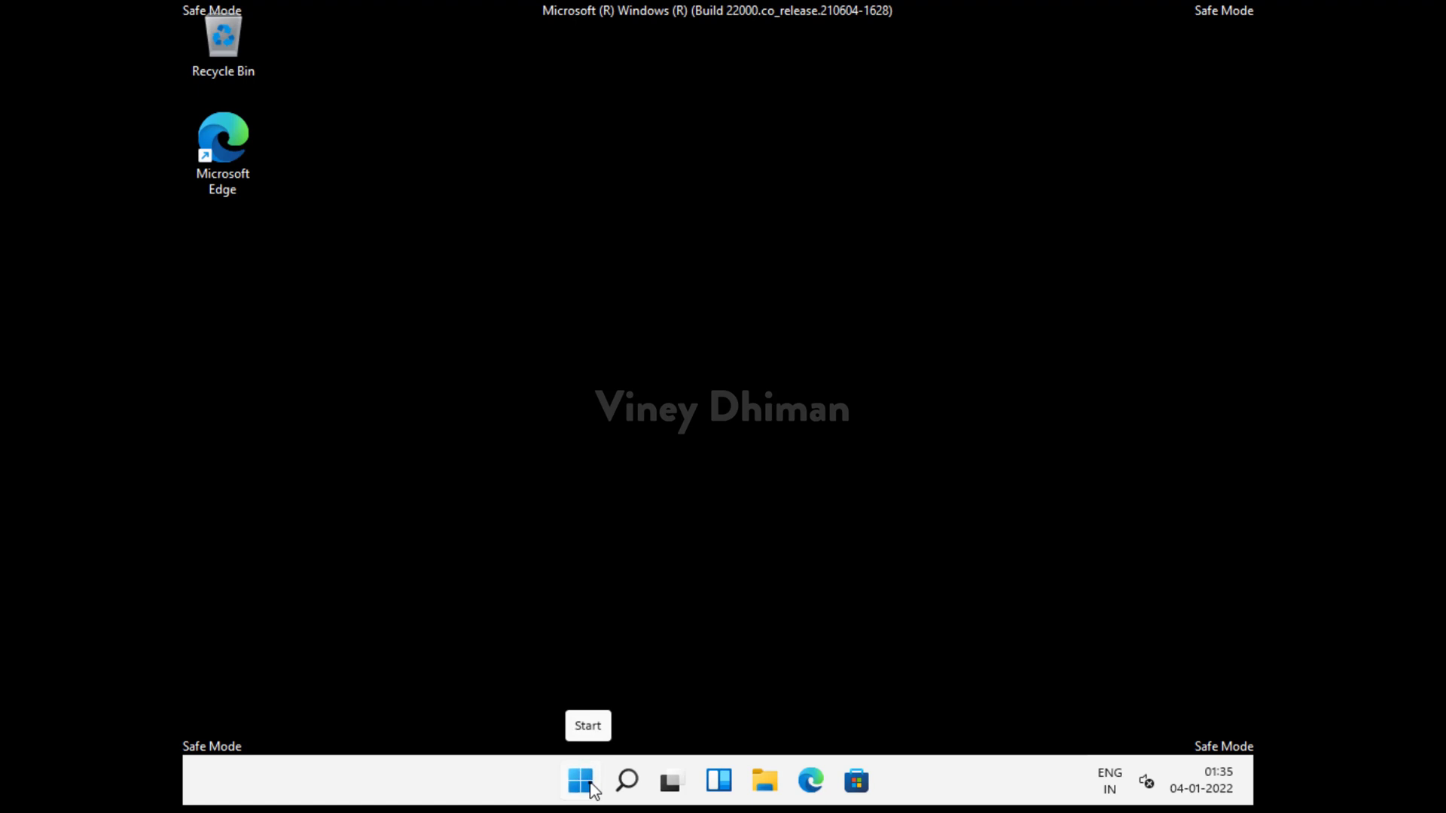
pyautogui.rightClick(579, 781)
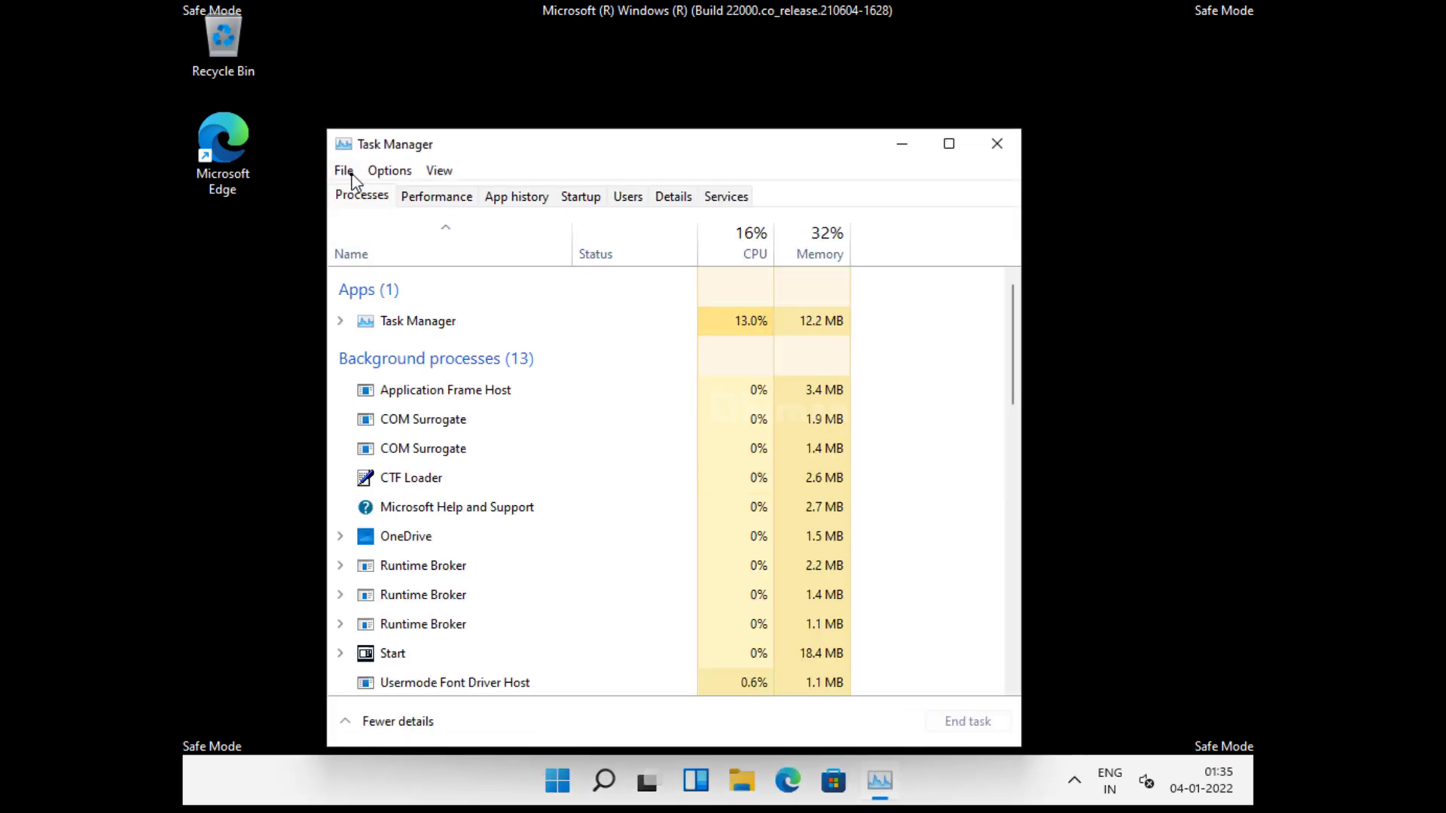
pyautogui.click(343, 170)
pyautogui.write('ms')
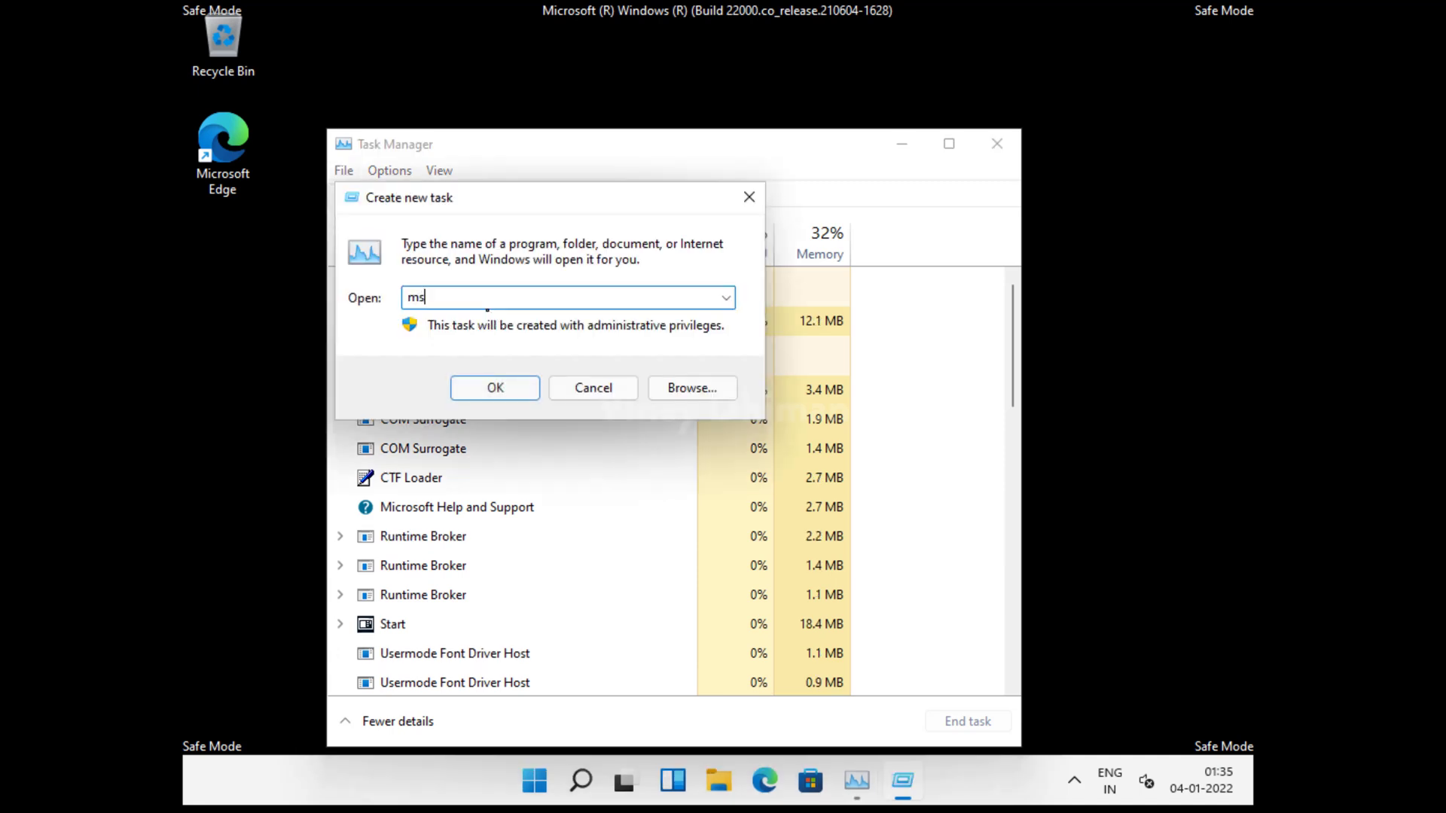
pyautogui.write('config')
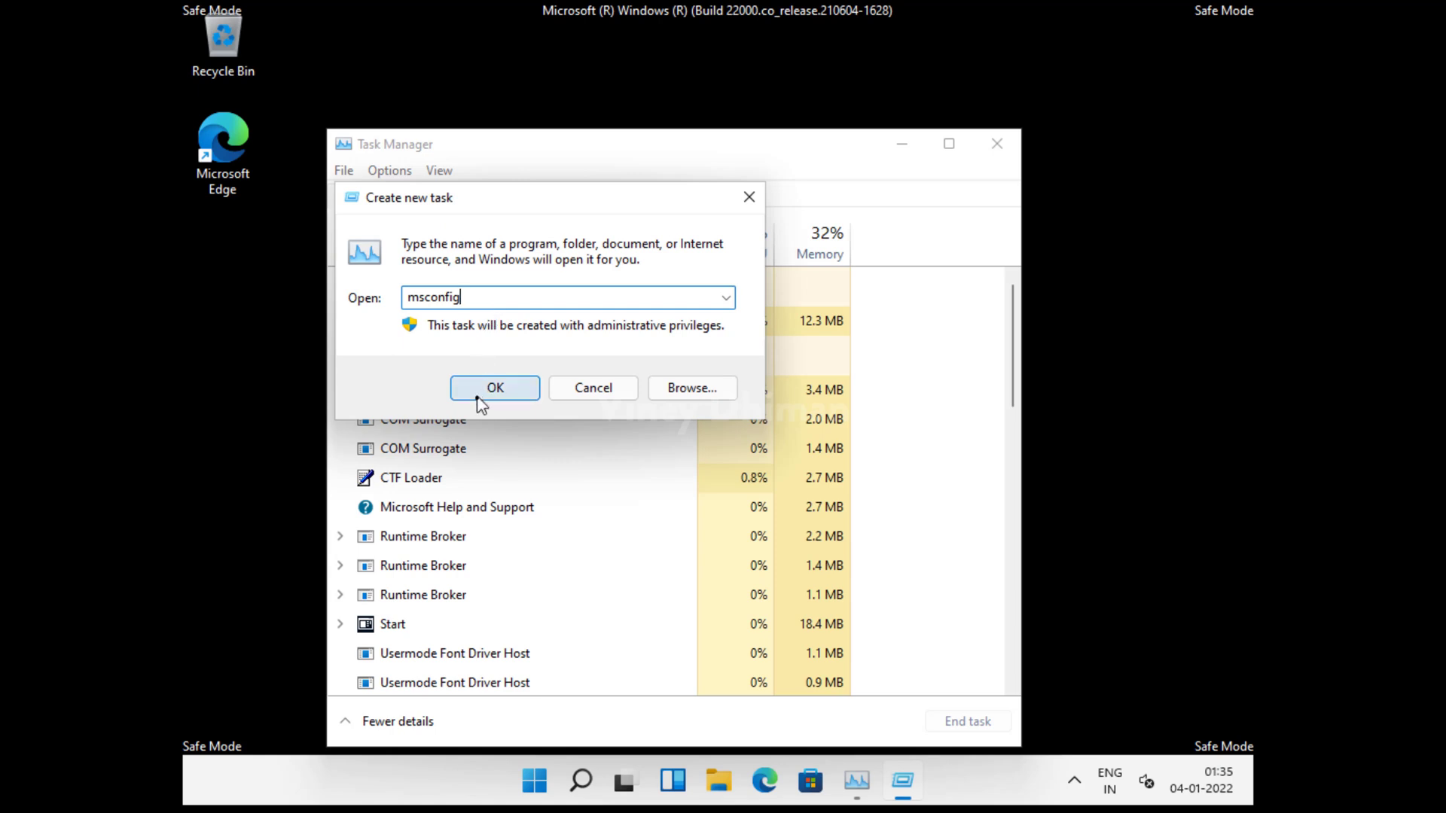
pyautogui.click(495, 387)
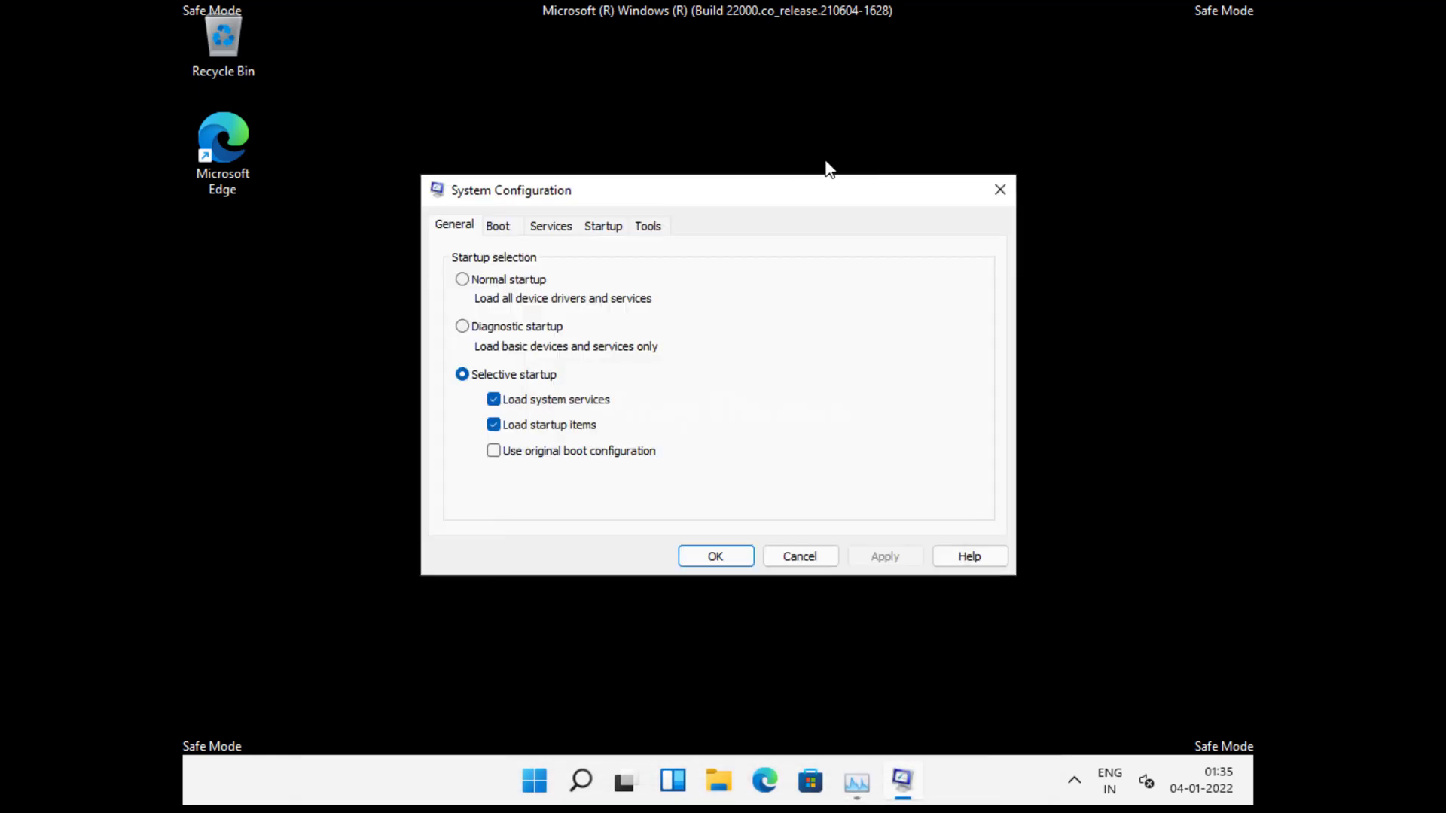
pyautogui.moveTo(599, 208)
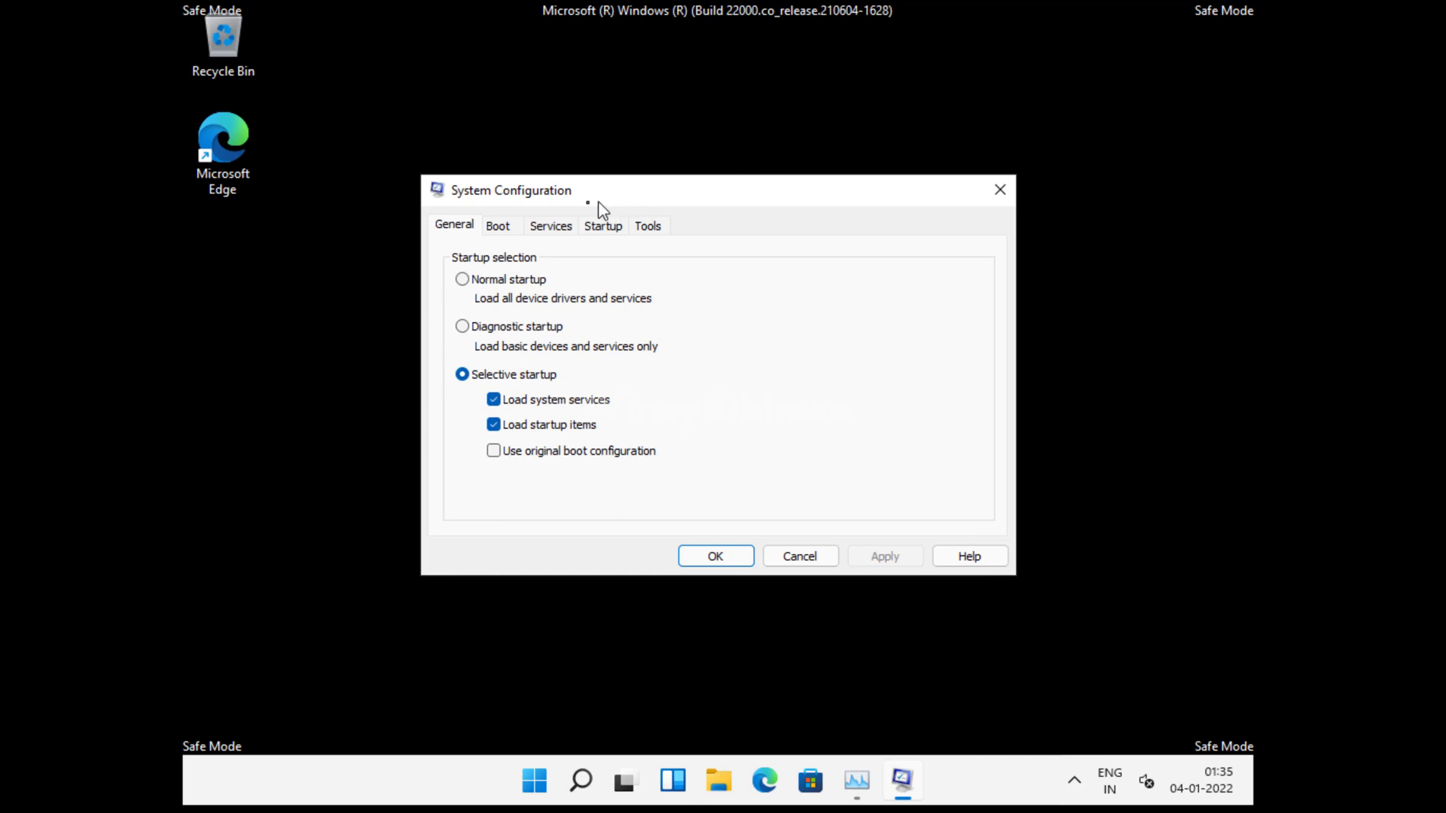
pyautogui.moveTo(514, 226)
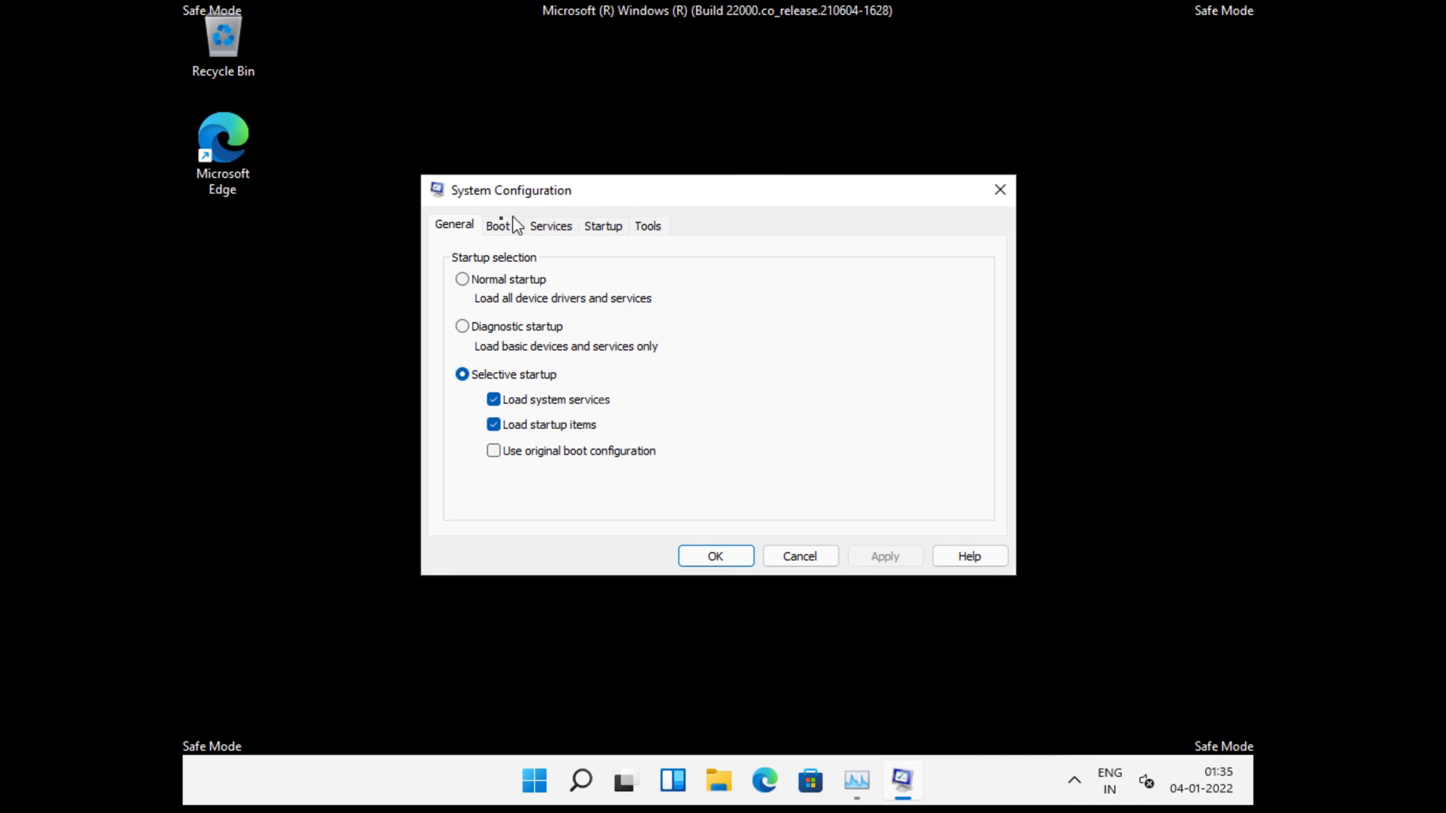
pyautogui.moveTo(497, 229)
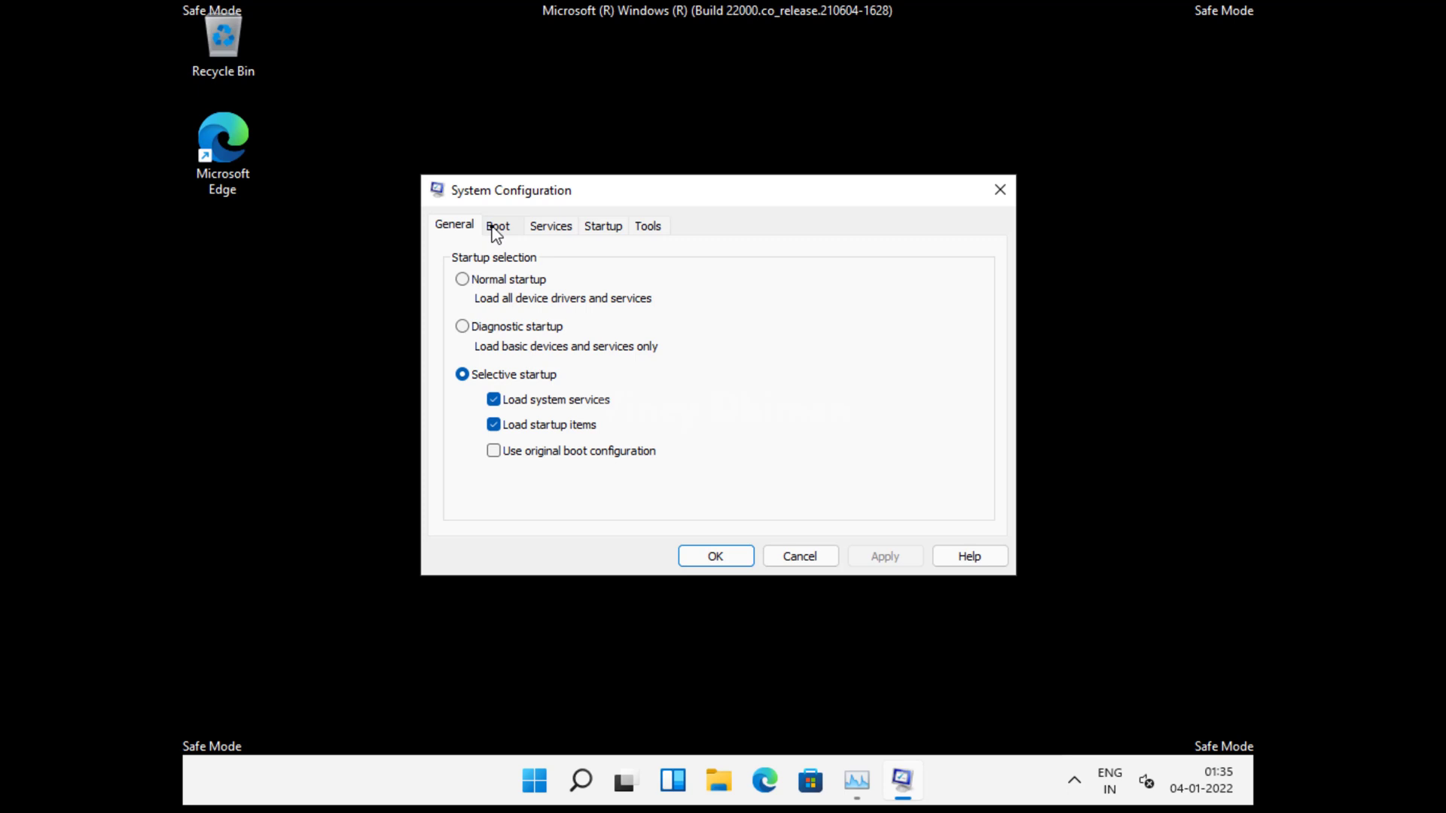
# Uncheck Safe boot on the Boot tab, then apply and confirm with OK.
pyautogui.click(497, 225)
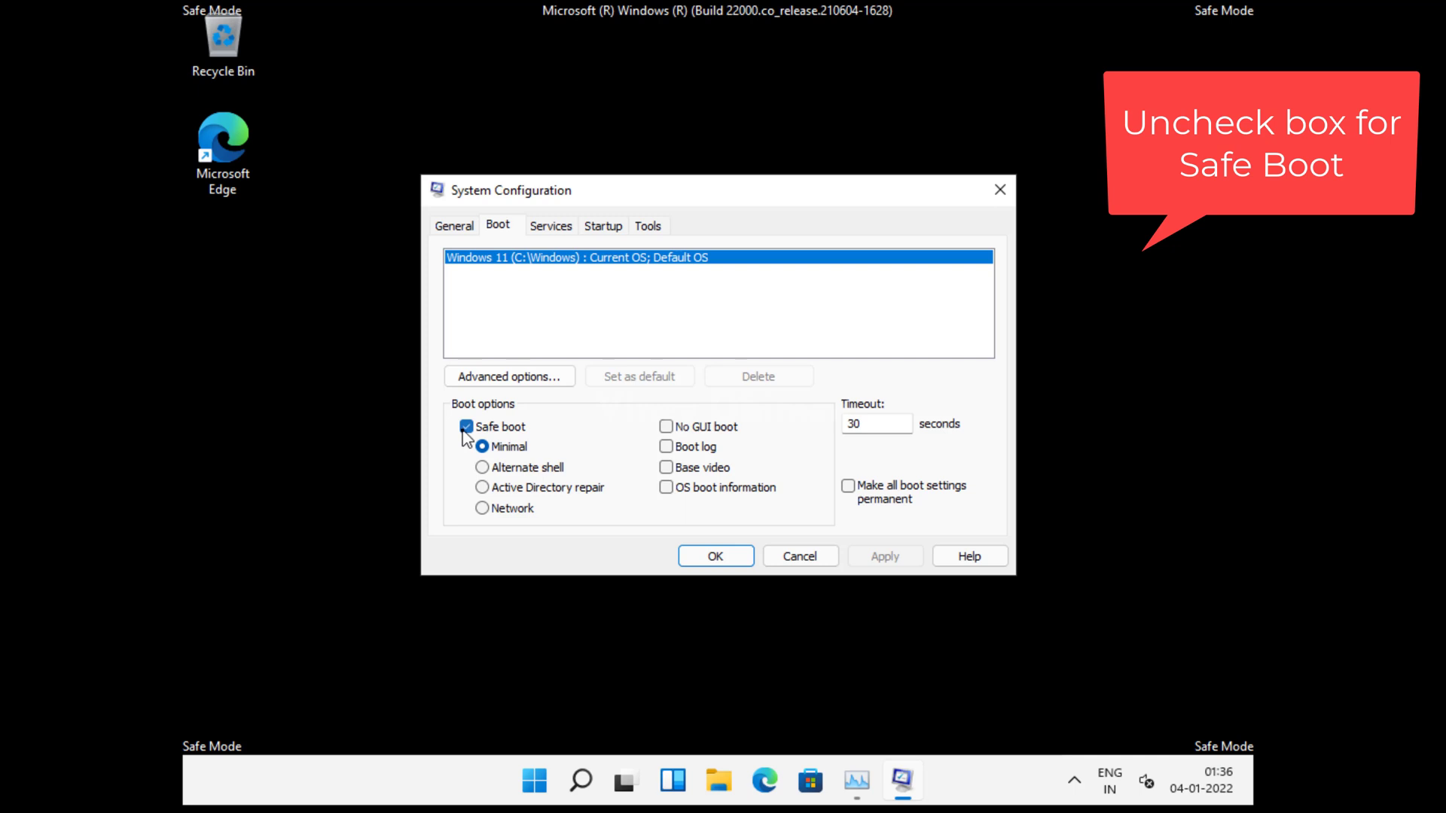
pyautogui.click(467, 426)
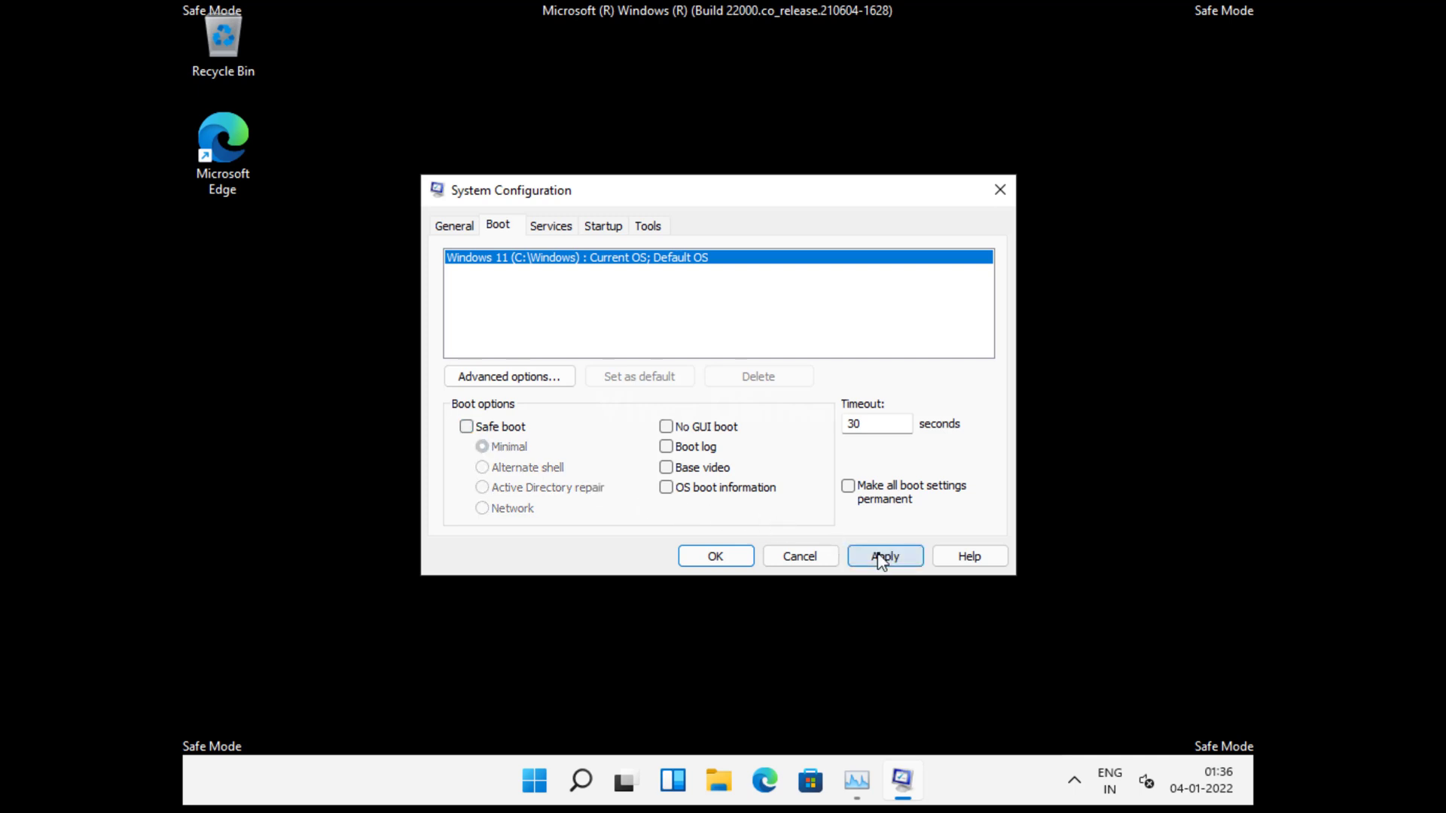
pyautogui.click(883, 556)
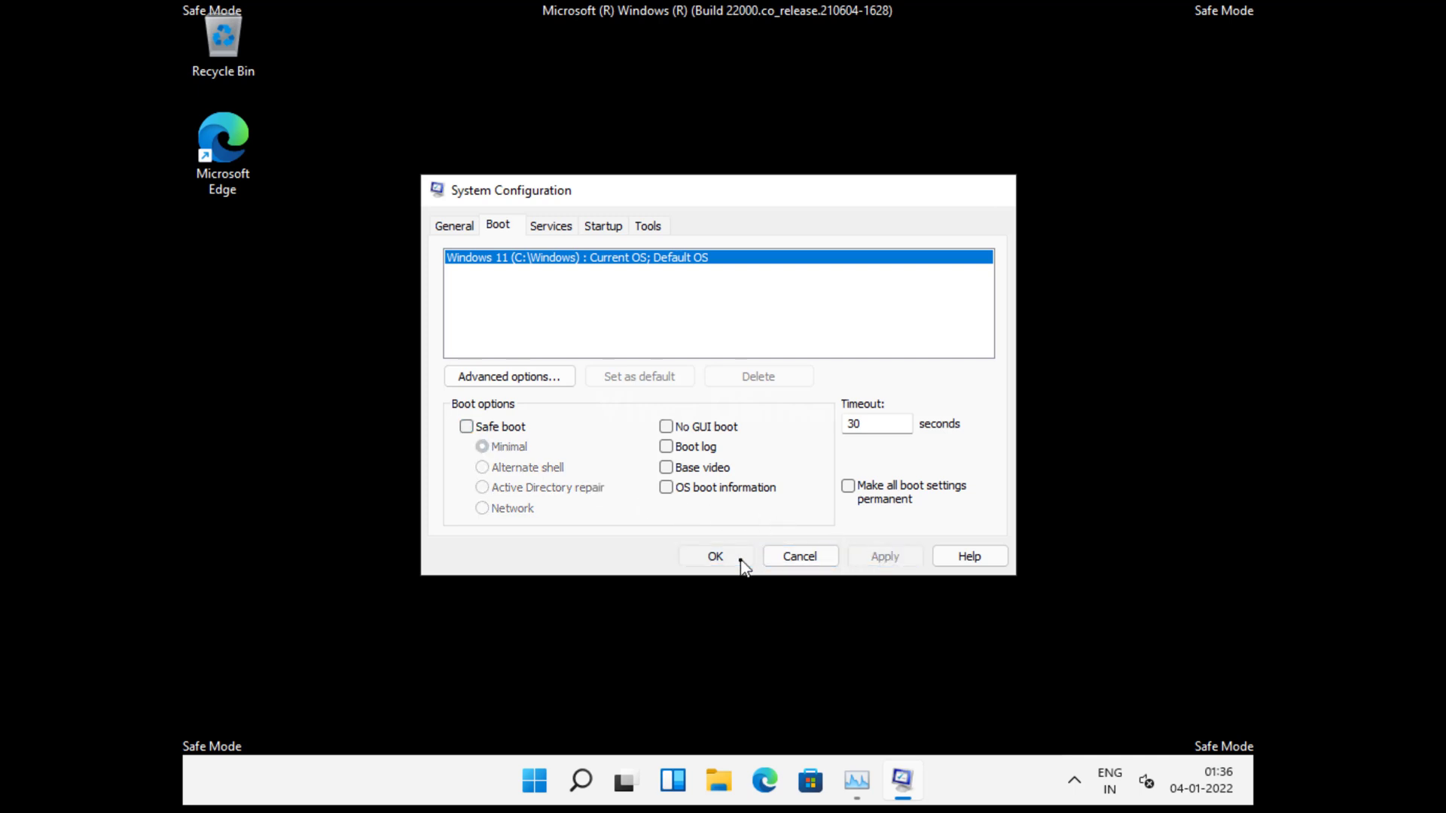
pyautogui.click(715, 556)
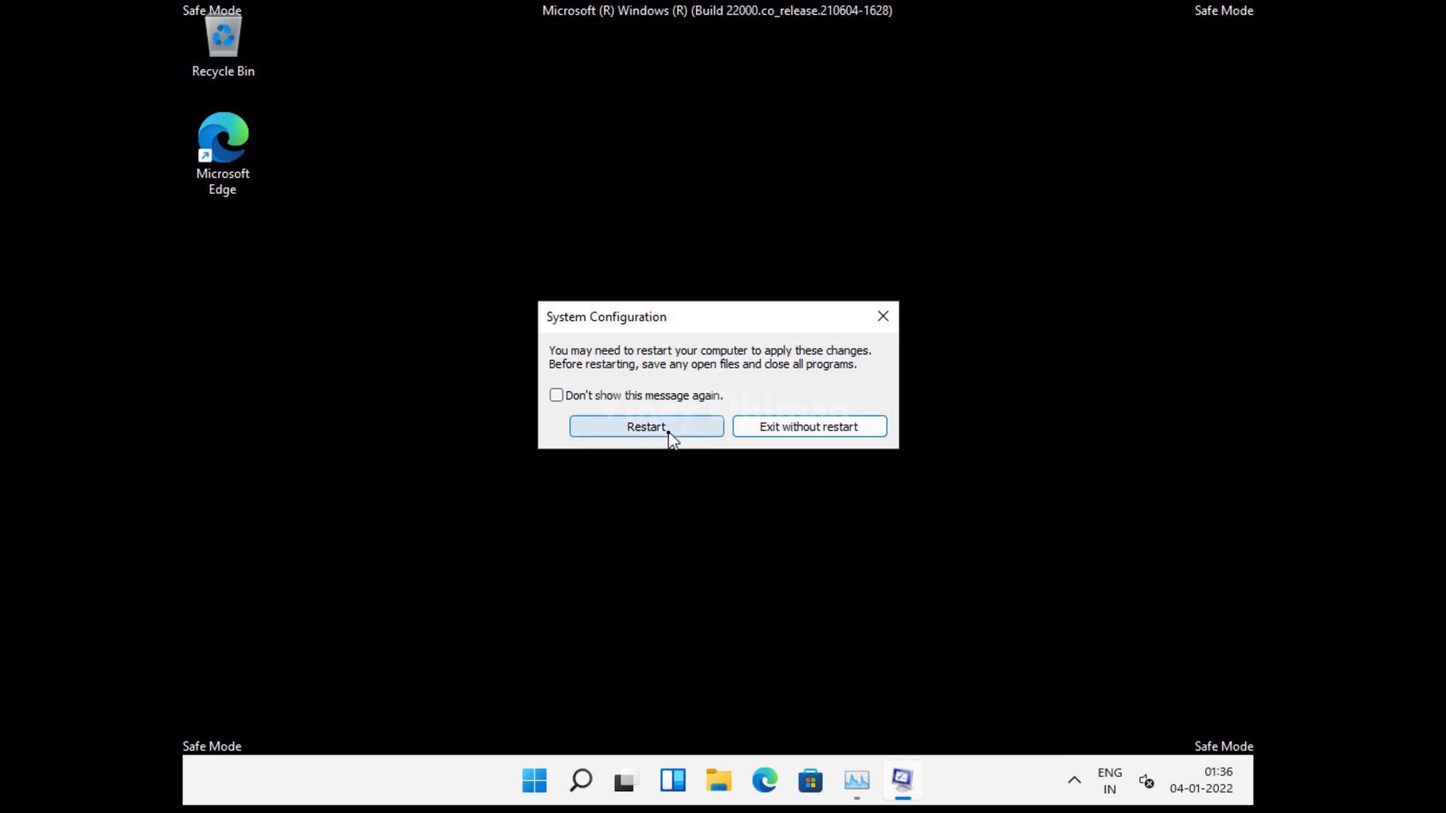